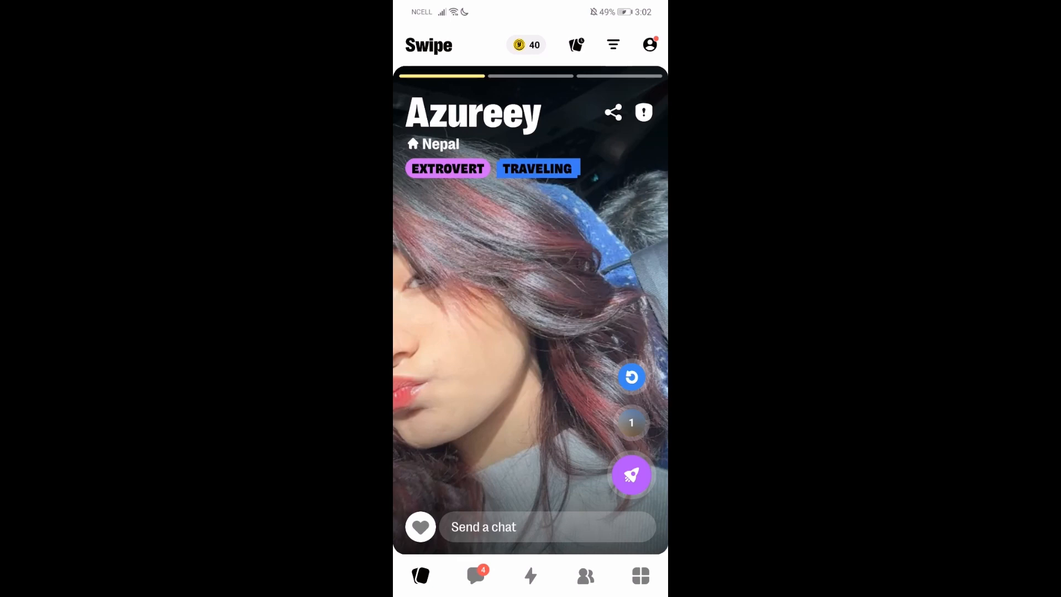
Browse Yubo's Live section briefly, then leave Yubo for the home screen and launch the Play Store.
left_click(529, 576)
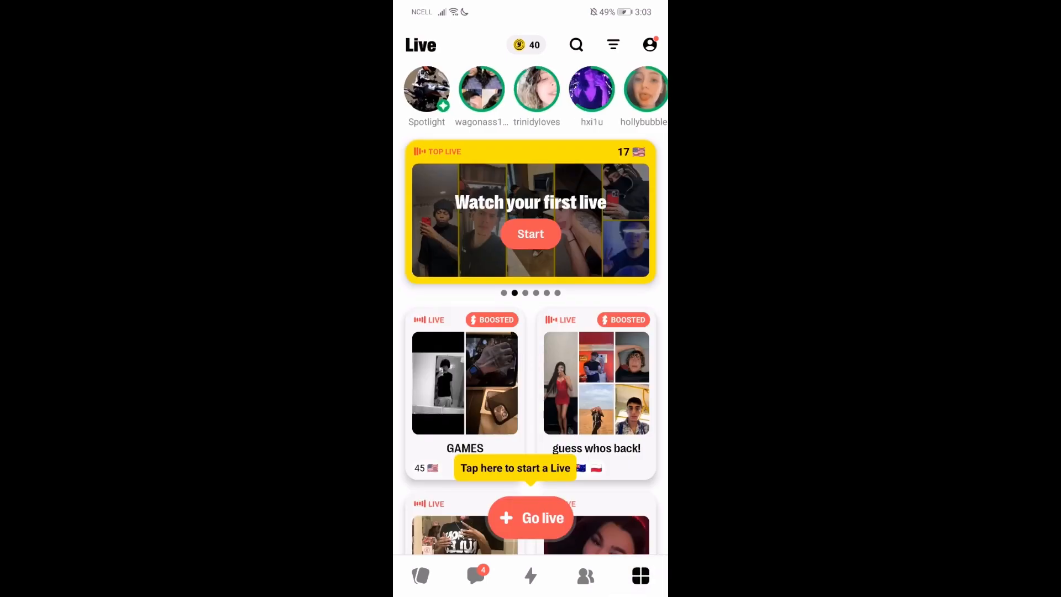
scroll("left", 3)
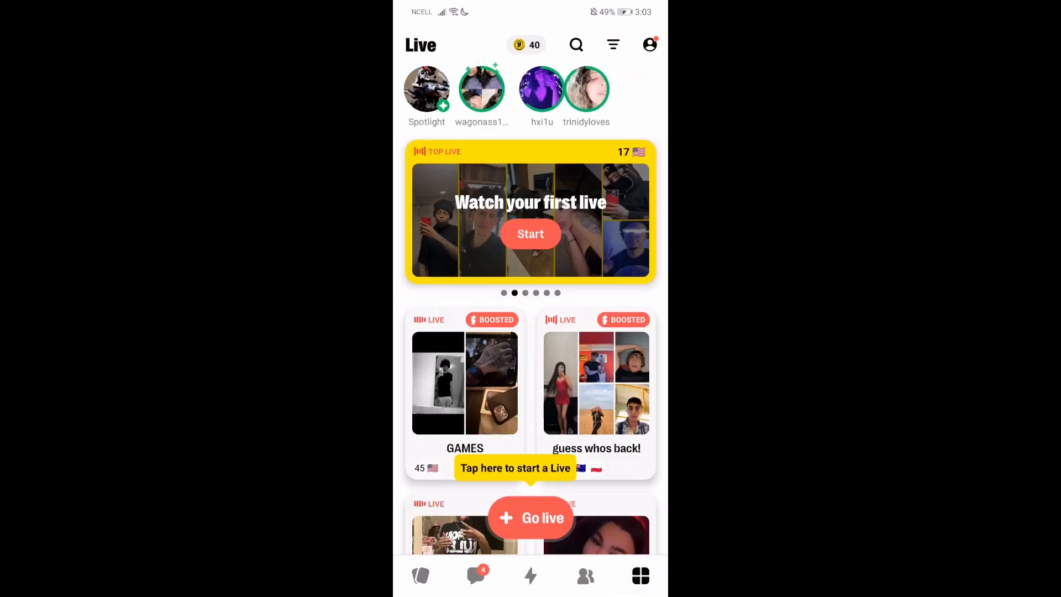
scroll("left", 3)
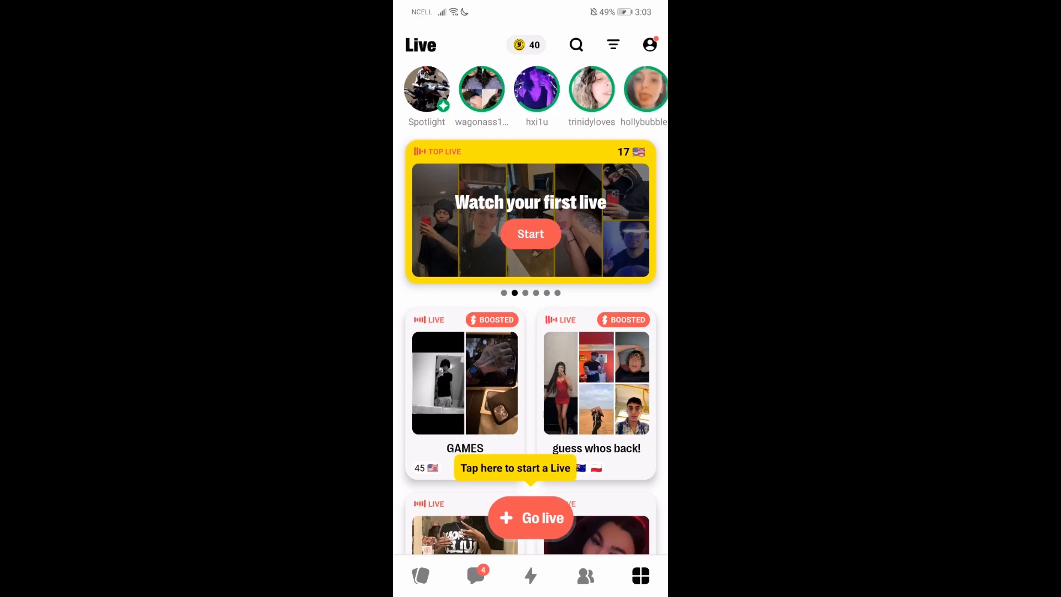
key("home")
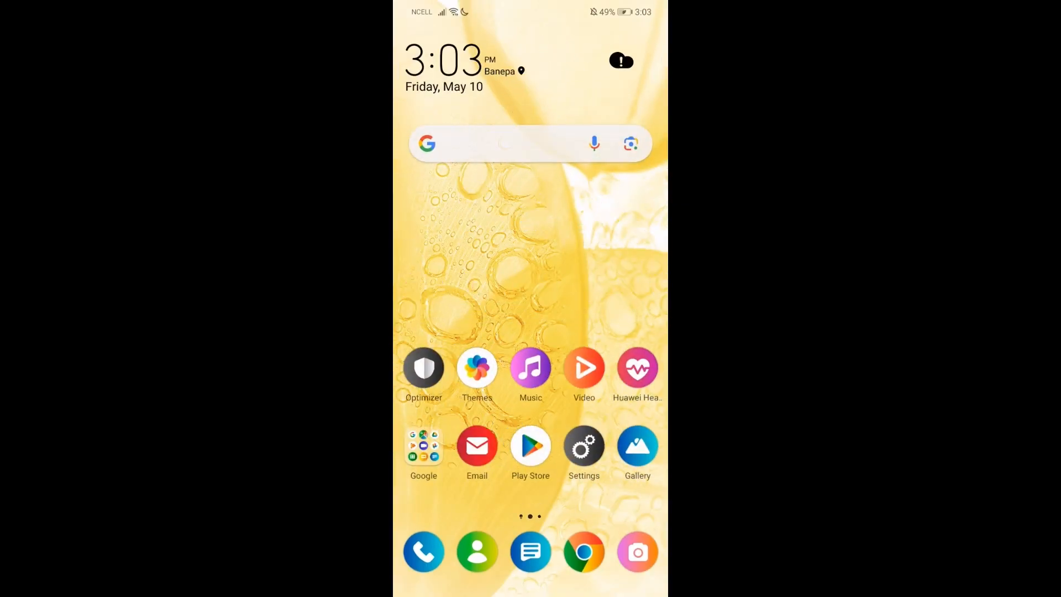
left_click(530, 445)
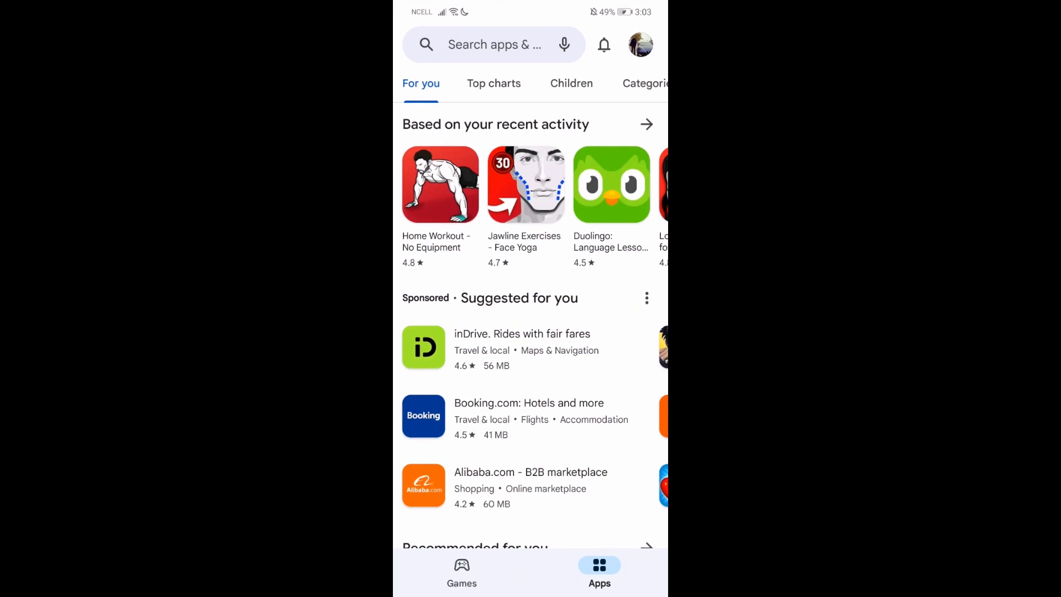
Reach the Subscriptions list through the profile menu's Payments & subscriptions entry.
left_click(639, 44)
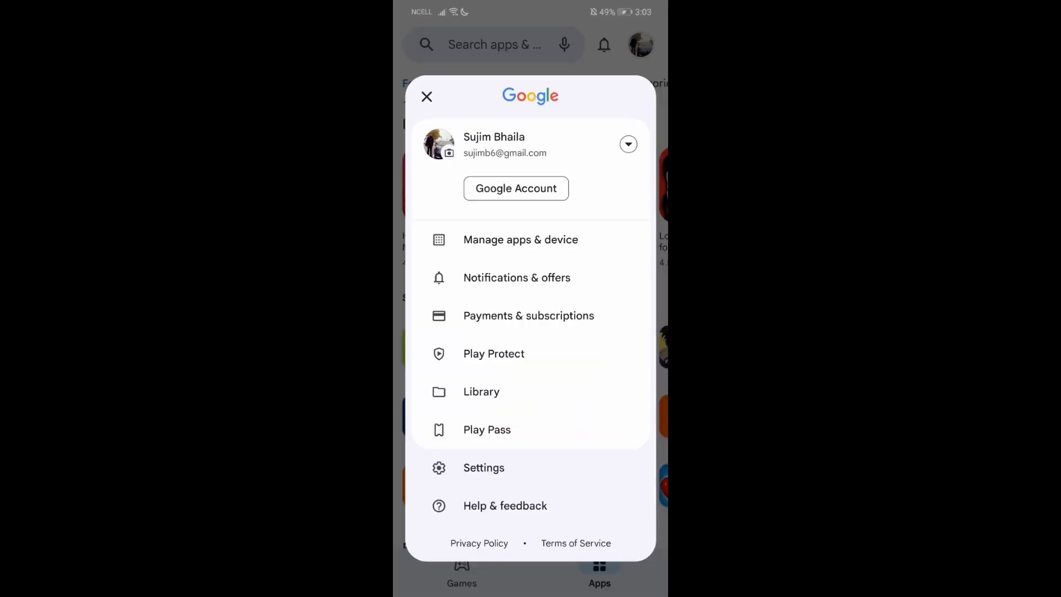
left_click(529, 315)
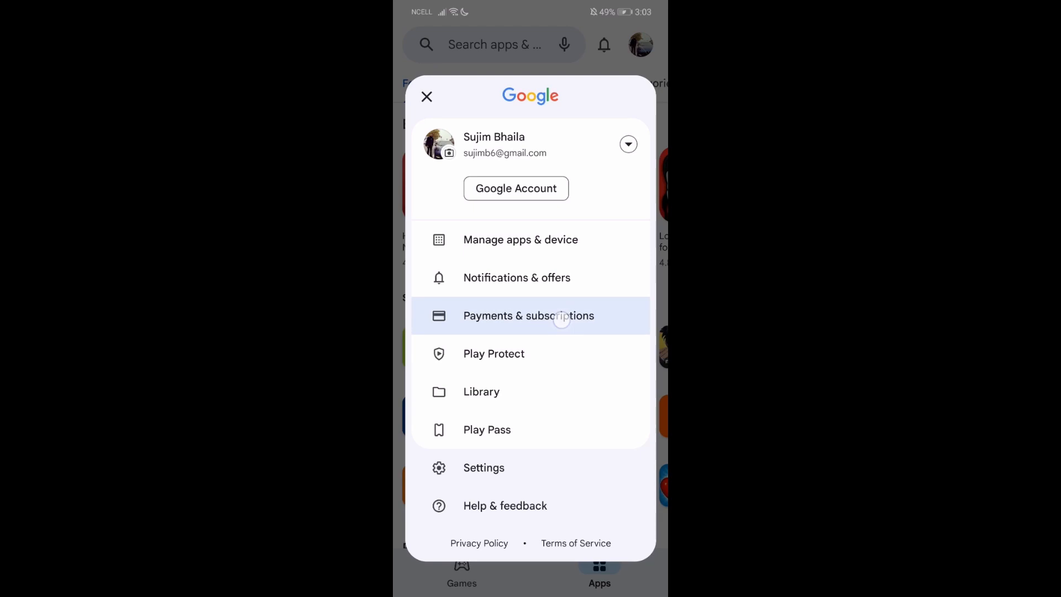
left_click(529, 315)
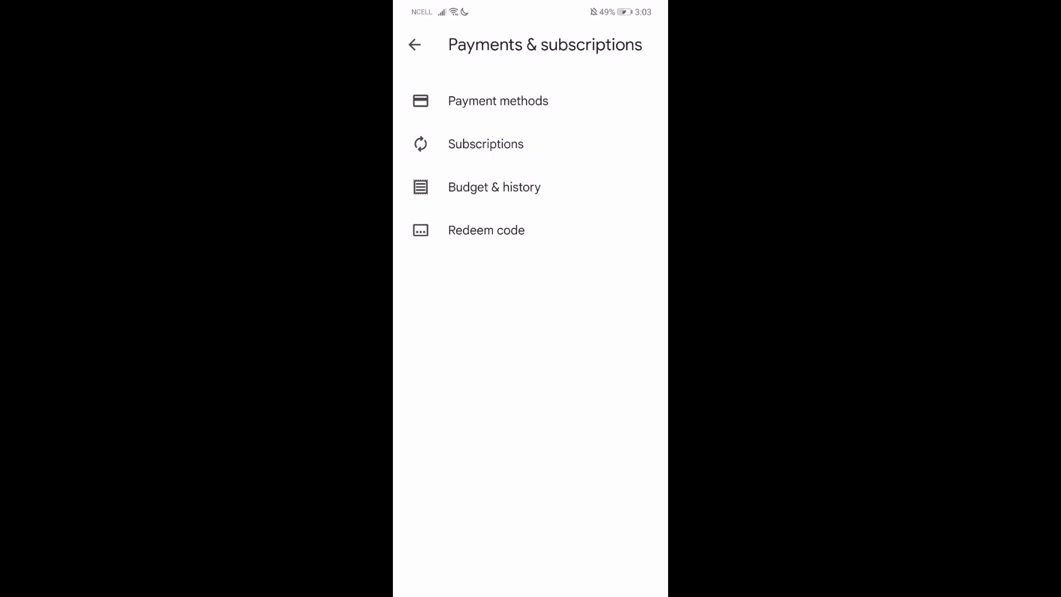
left_click(485, 144)
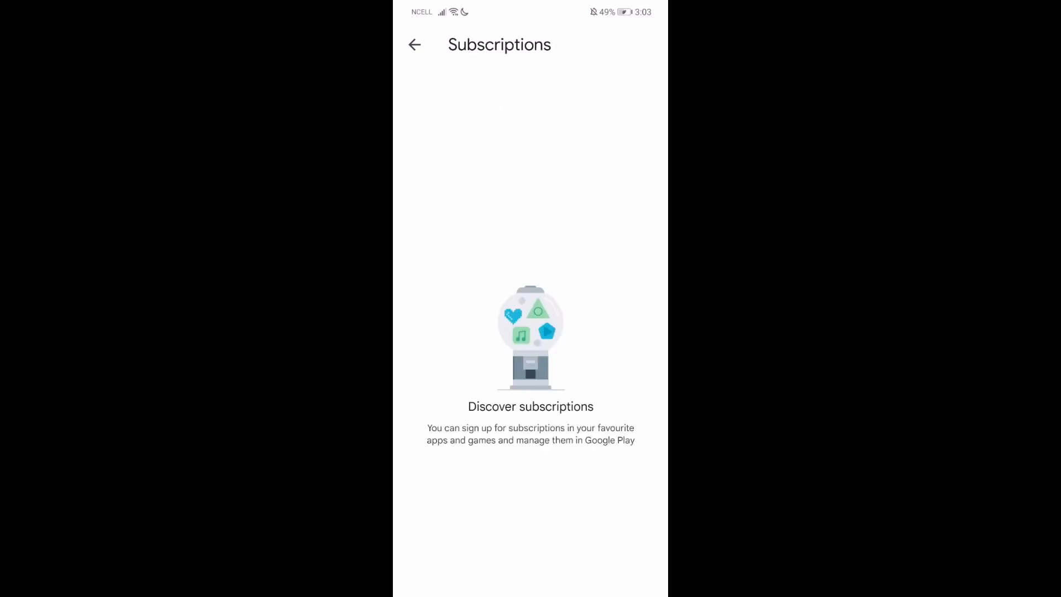